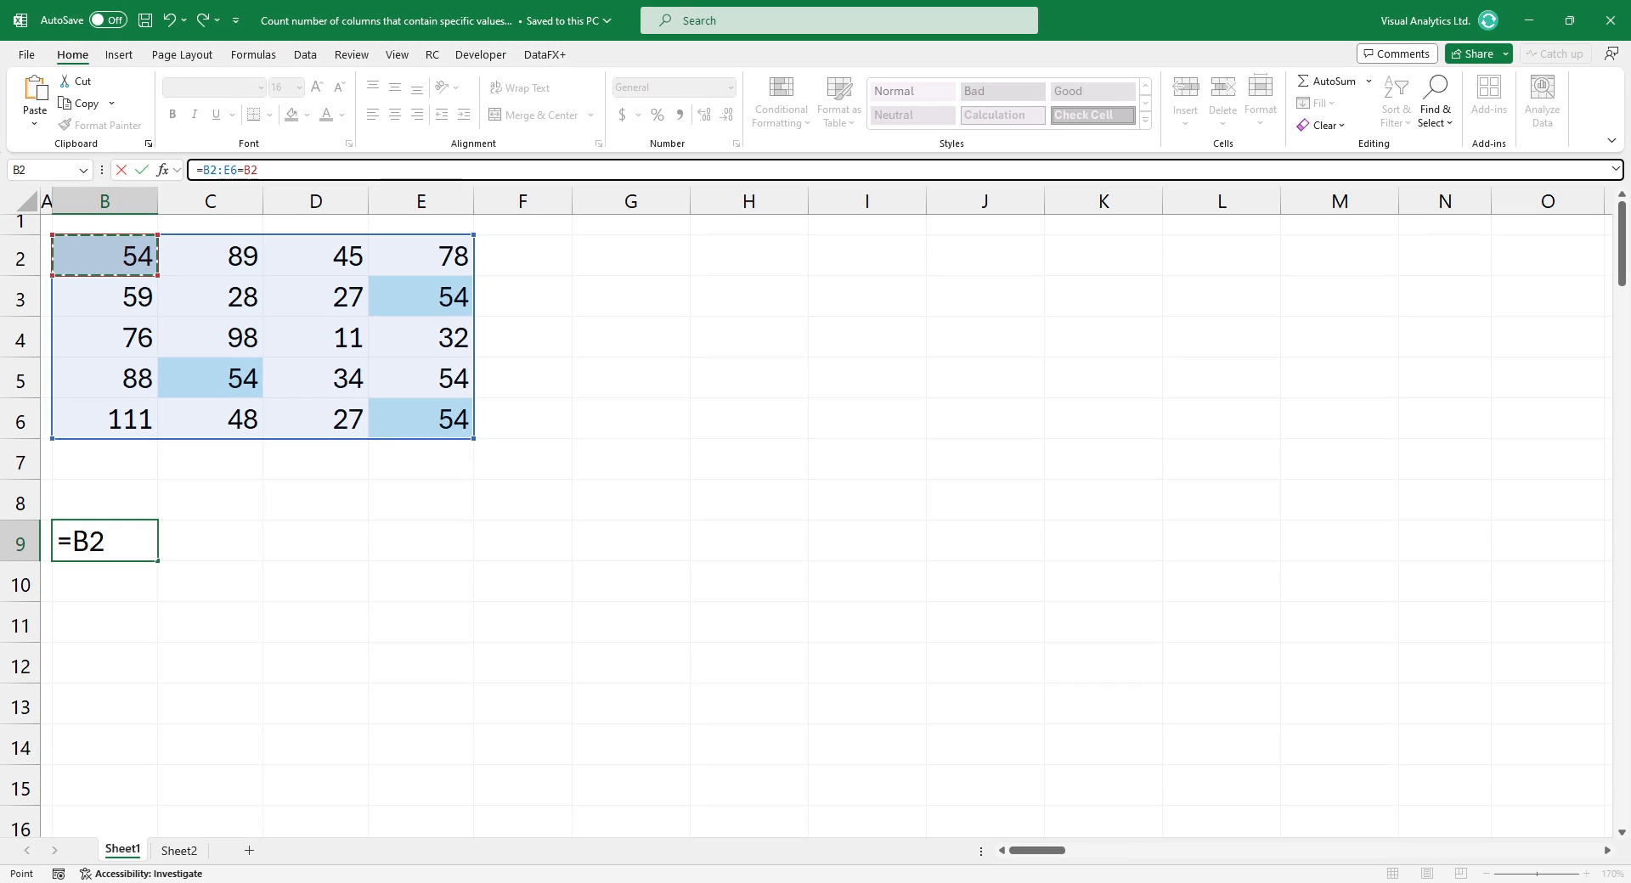
Confirm the helper array formula entry below the number table
{"action": "key", "text": "Return"}
{"action": "type", "text": "=COLUMNCRT(B2:E6"}
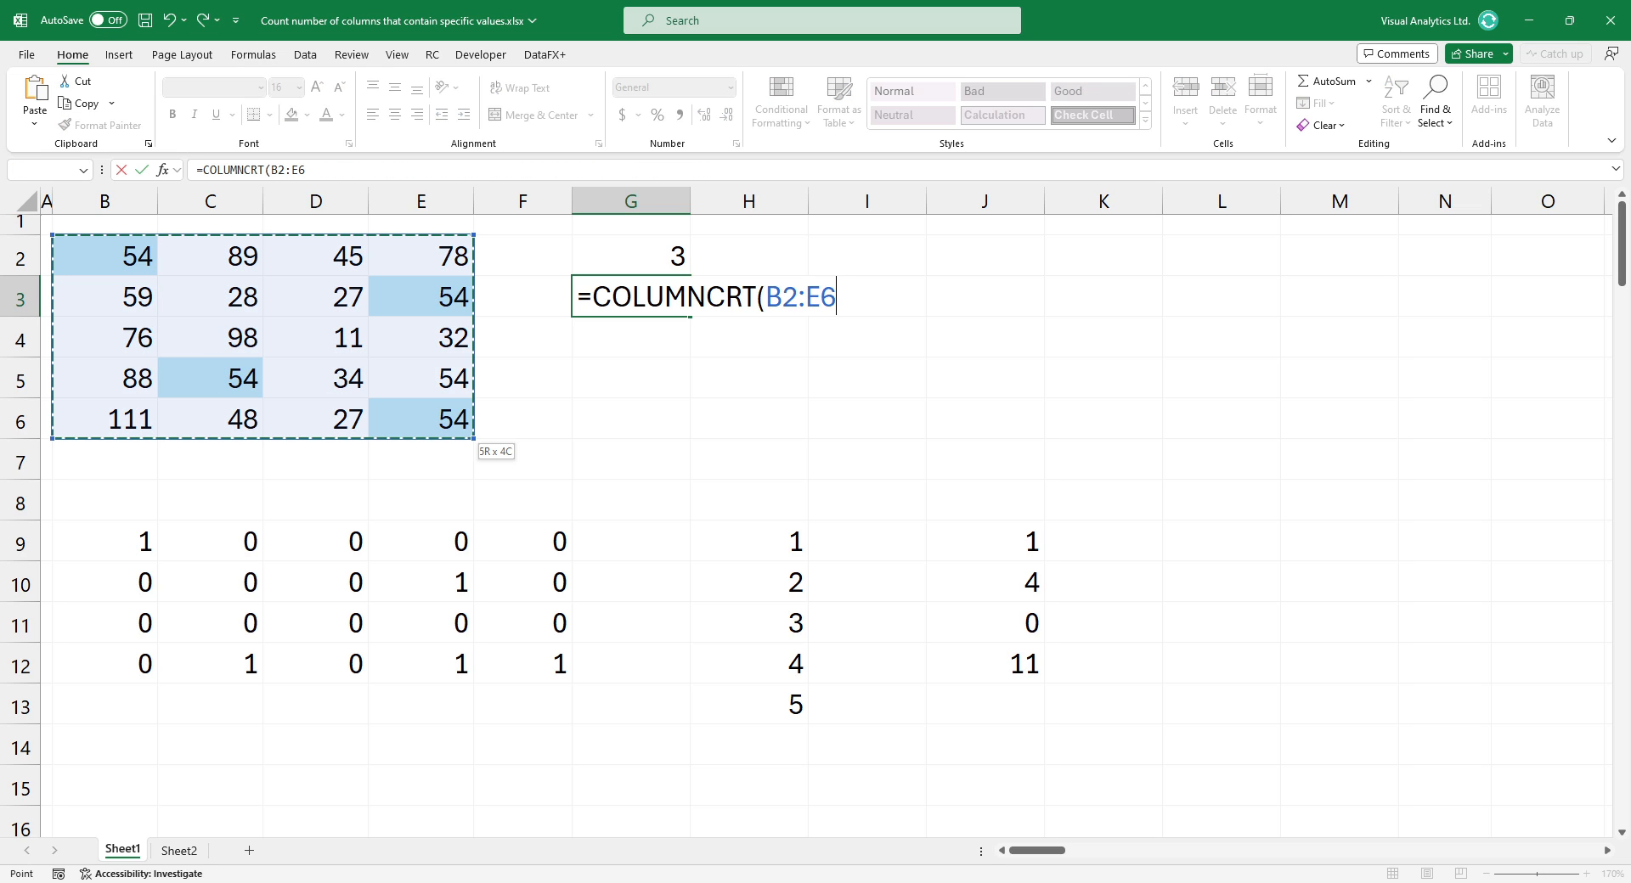
Finish =COLUMNCRT(B2:E6,B2) in G3 with B2 as criterion, giving 3
{"action": "type", "text": ","}
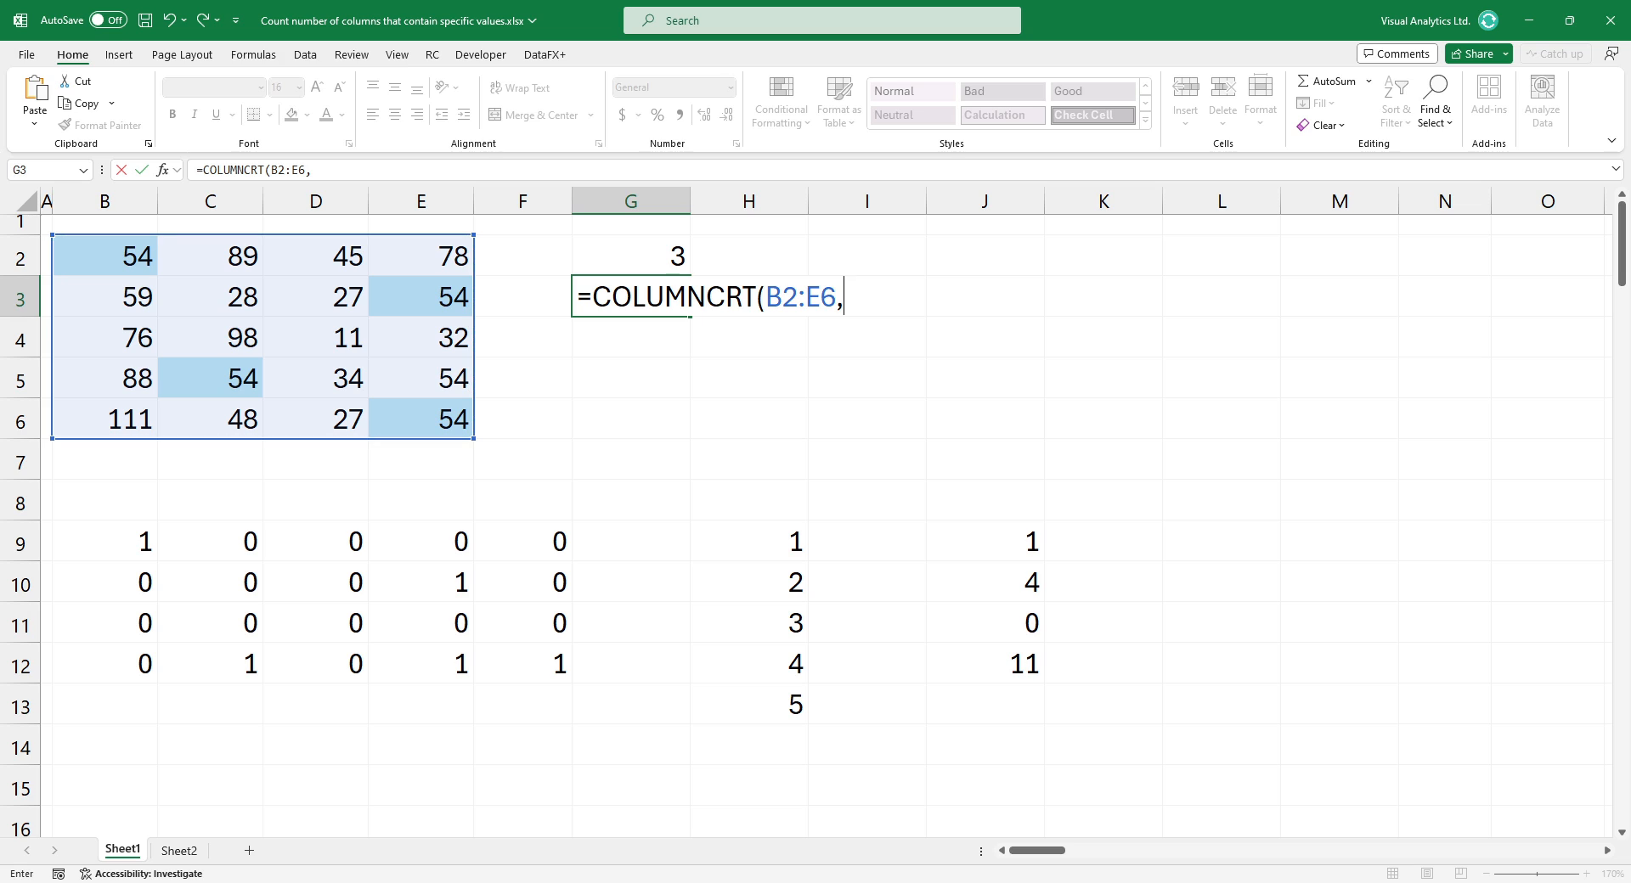
{"action": "left_click", "coordinate": [102, 255]}
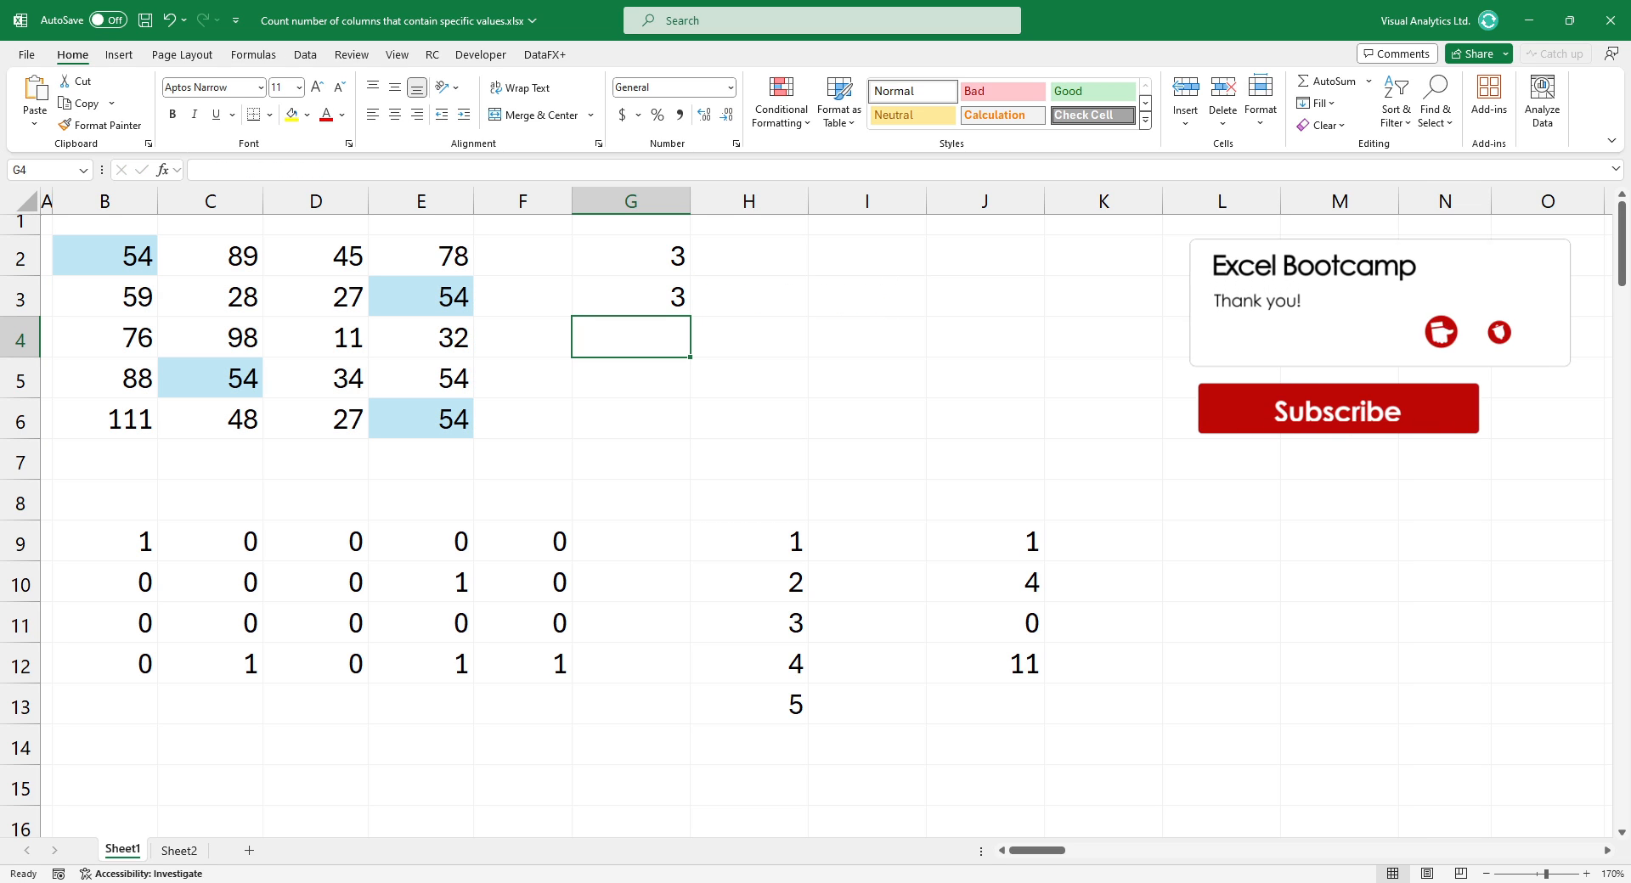
{"action": "left_click", "coordinate": [630, 296]}
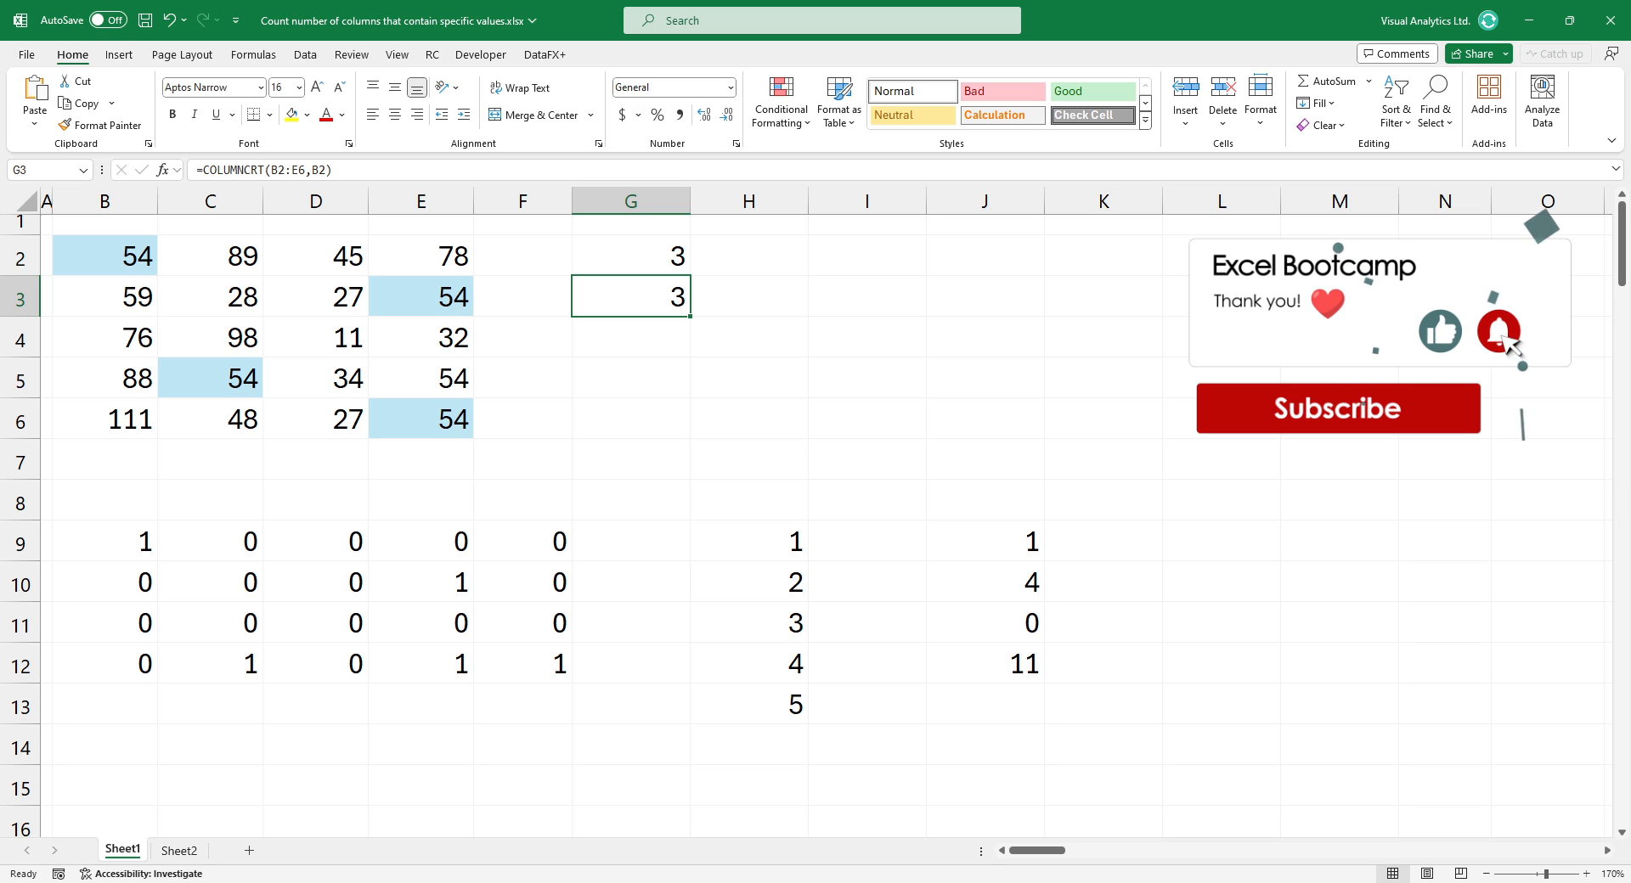